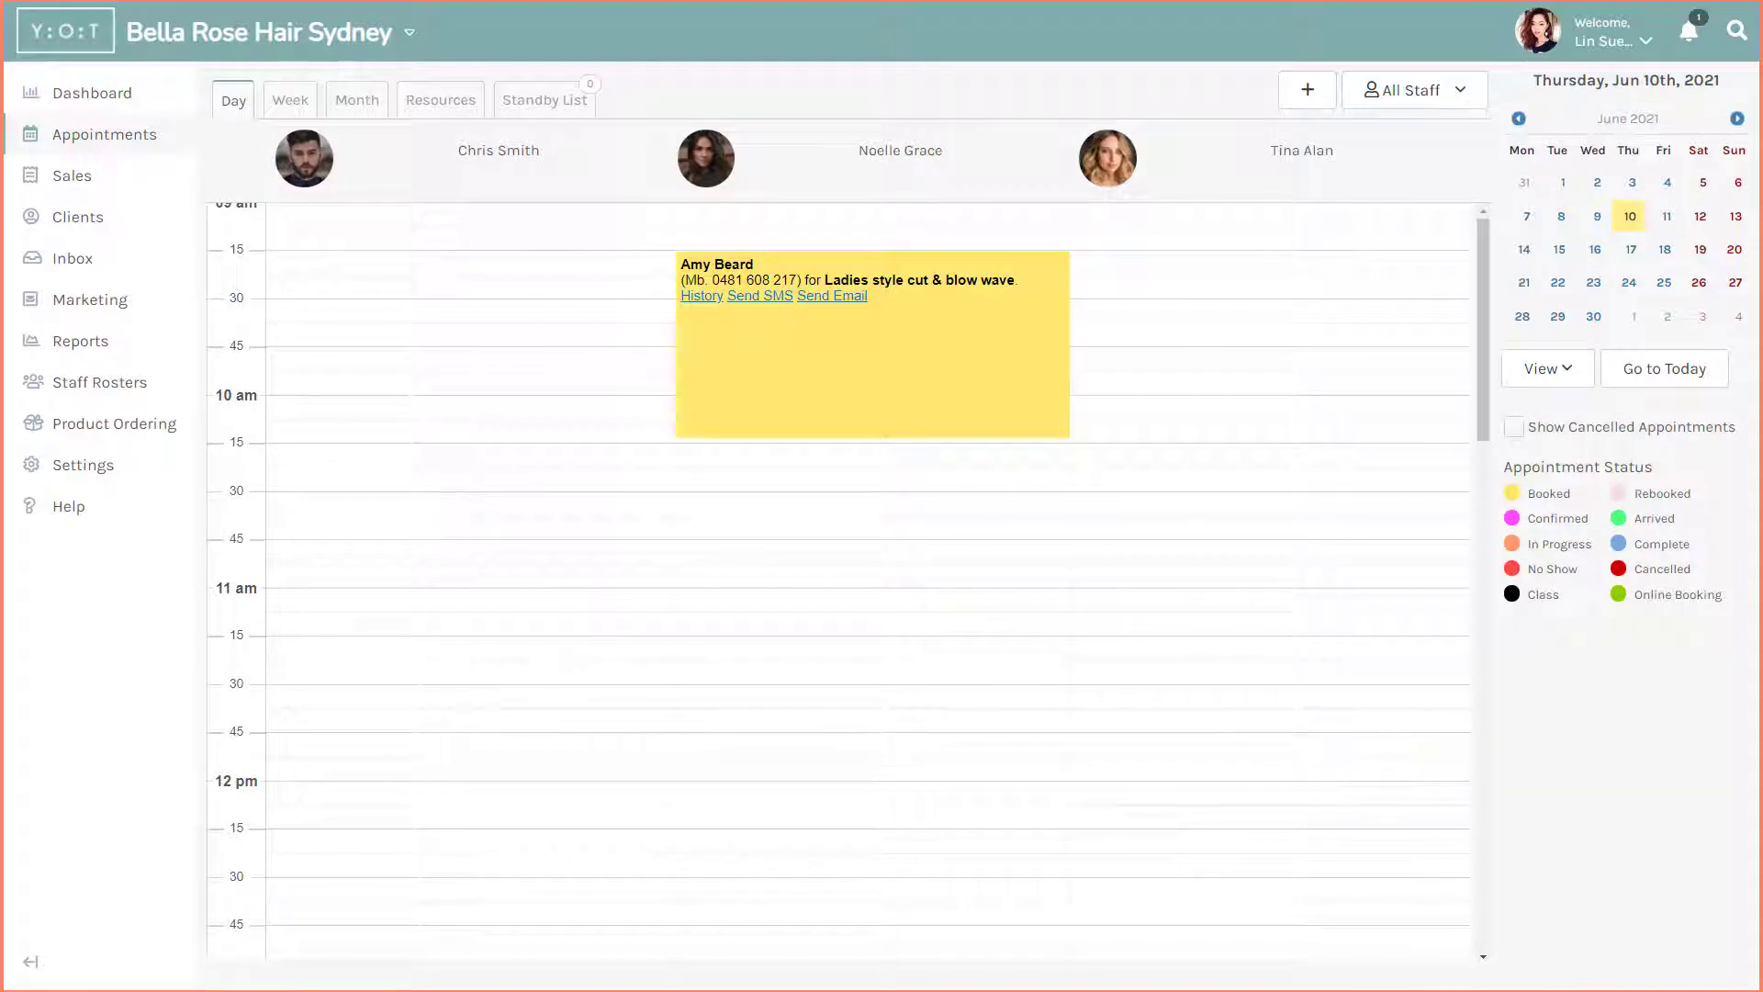
mouse_move(1373, 669)
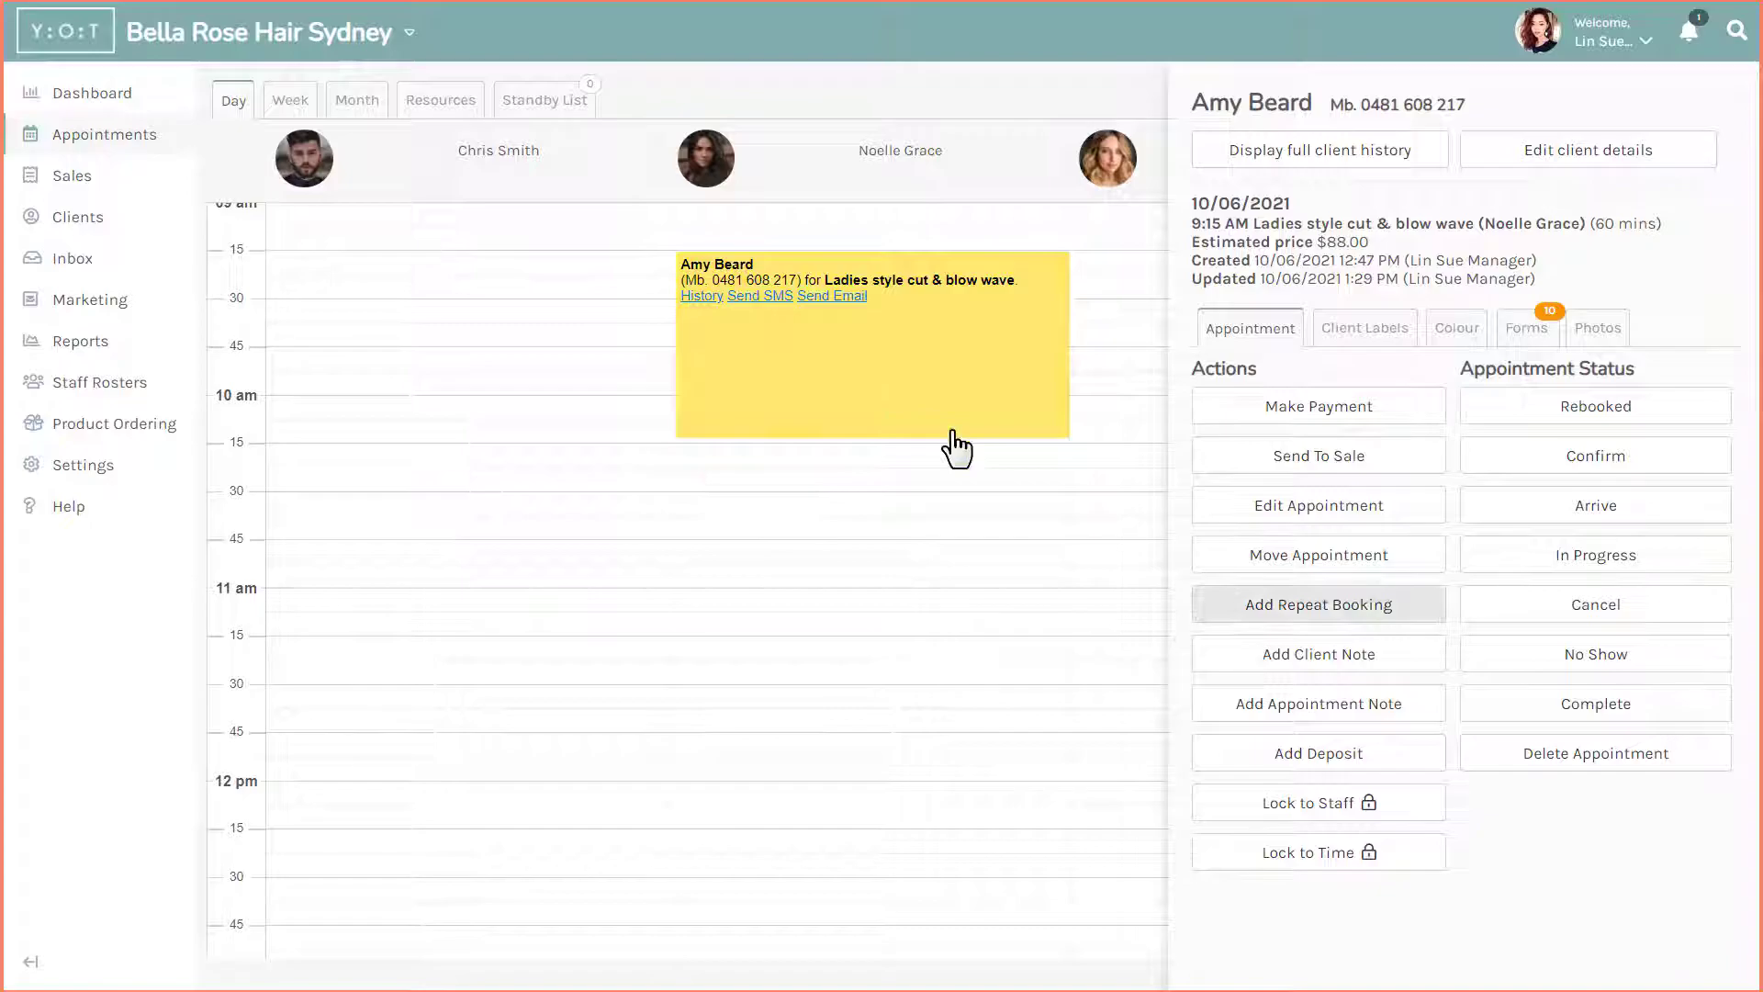
left_click(1319, 604)
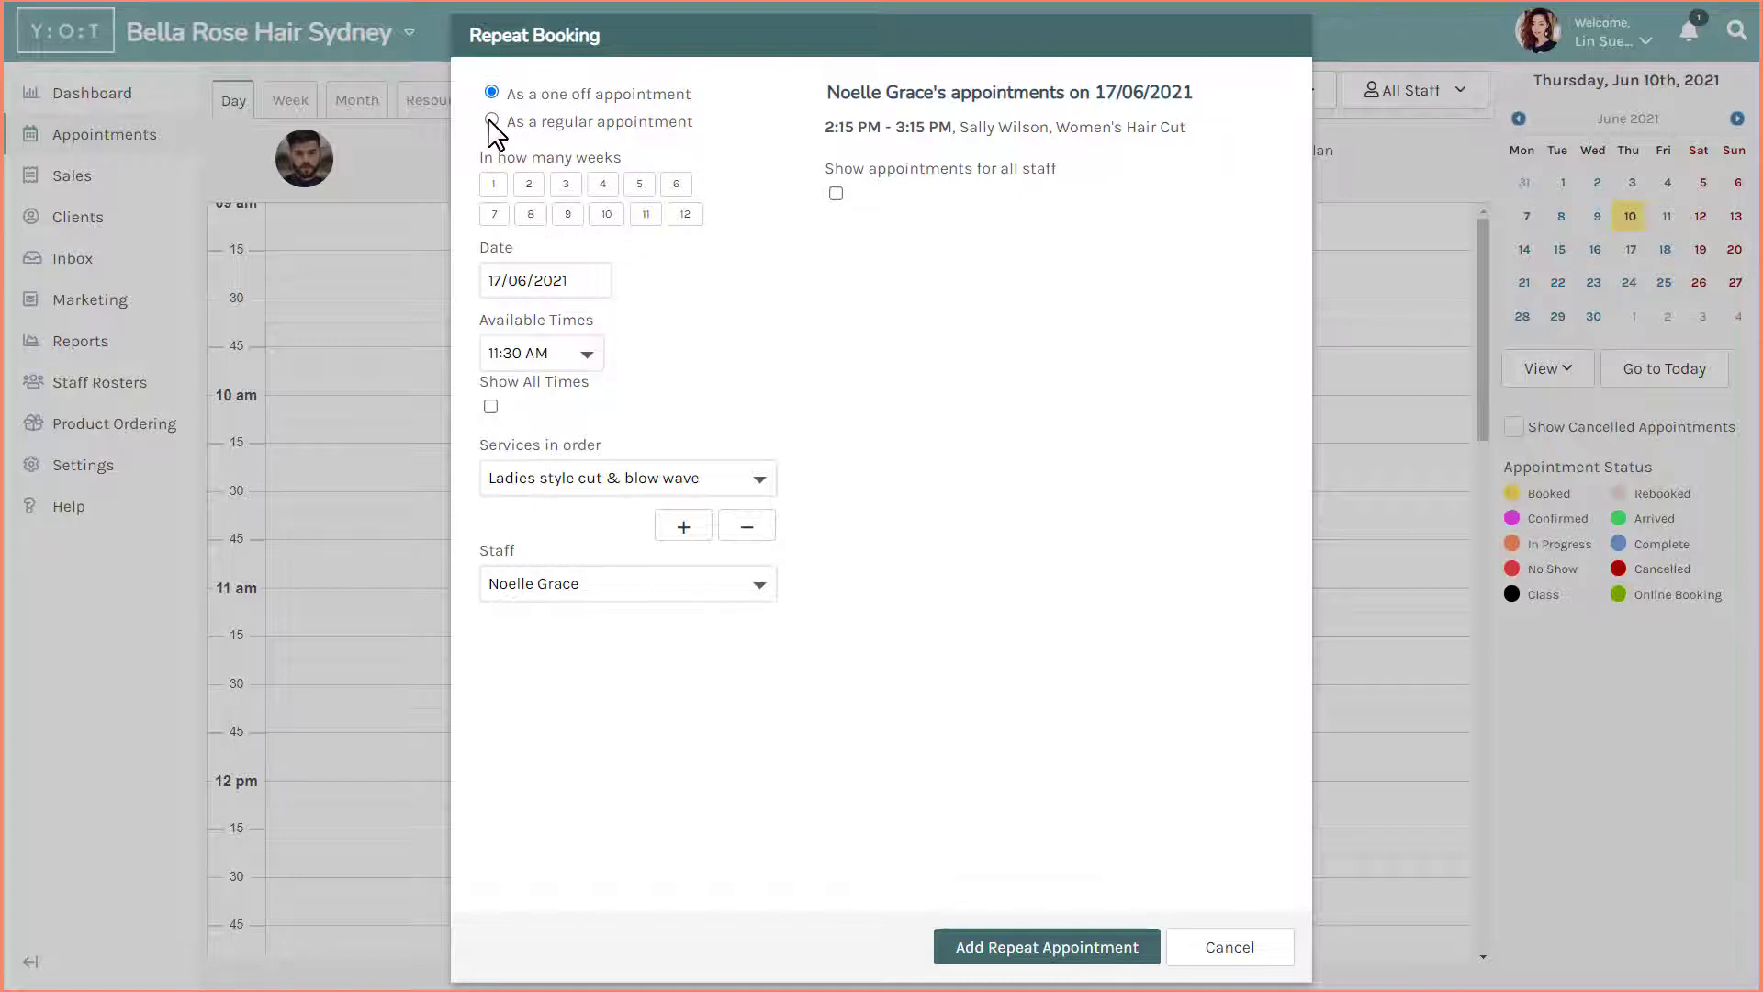
Step: Add the repeat as a regular appointment every 4 weeks on Thursdays, repeating forever
left_click(490, 121)
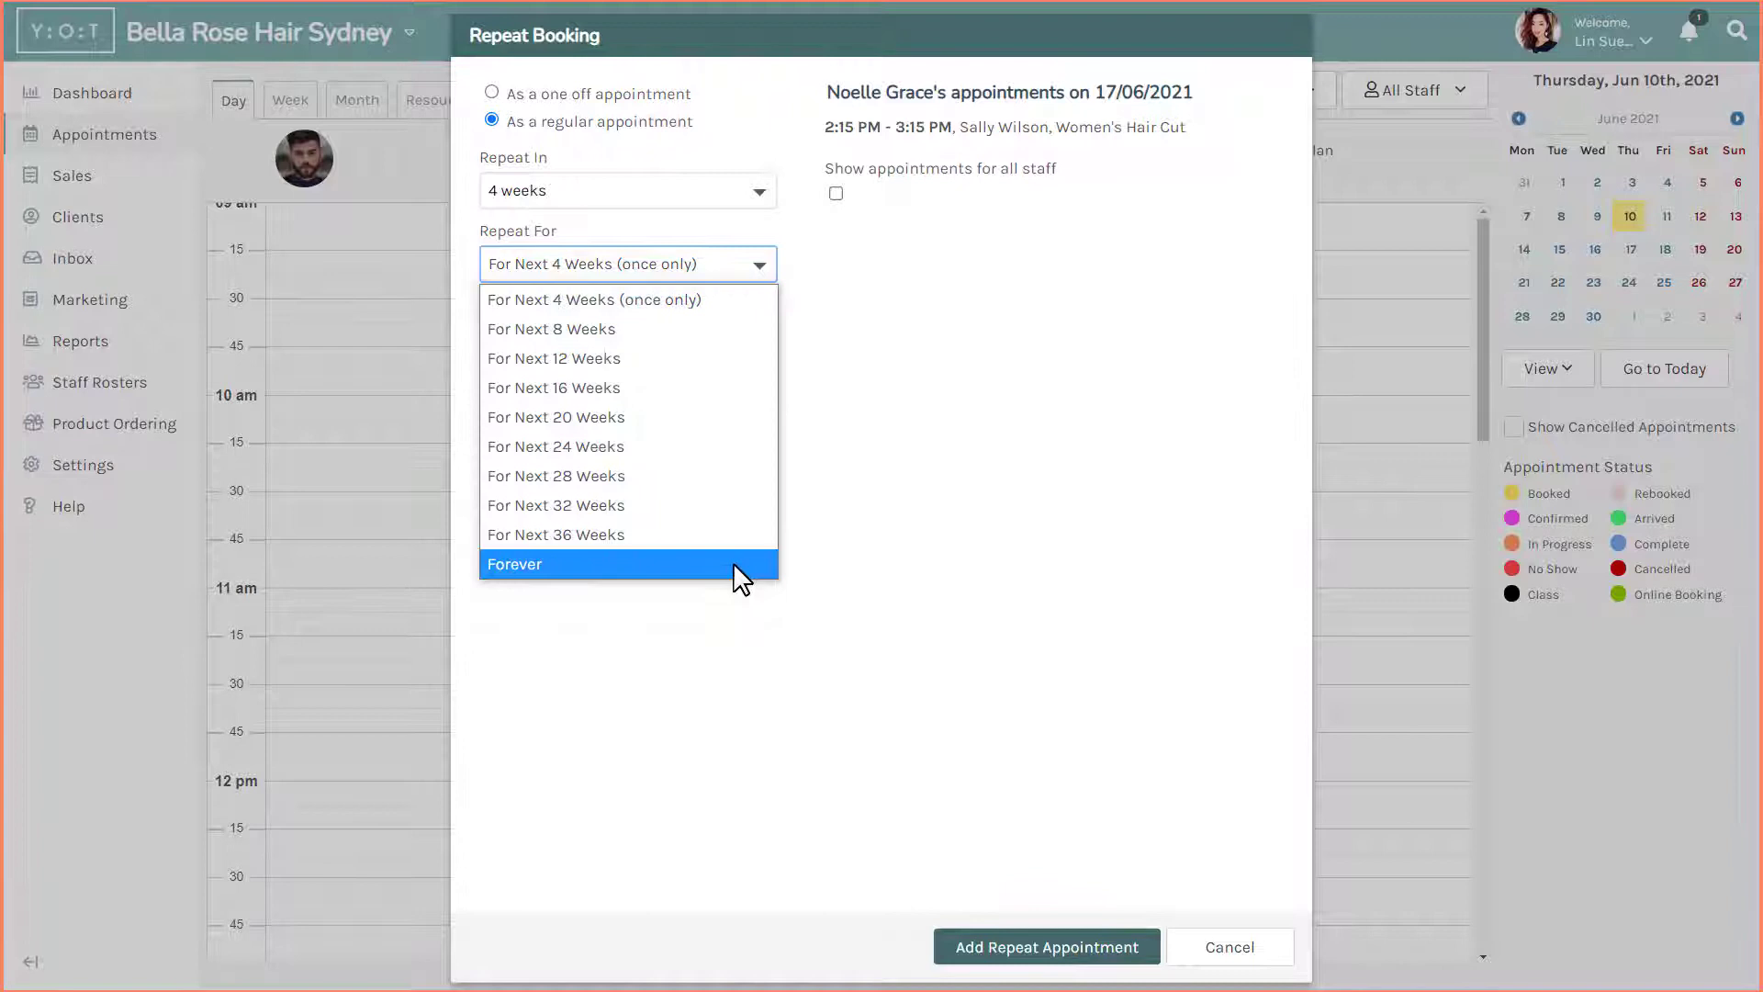
left_click(515, 564)
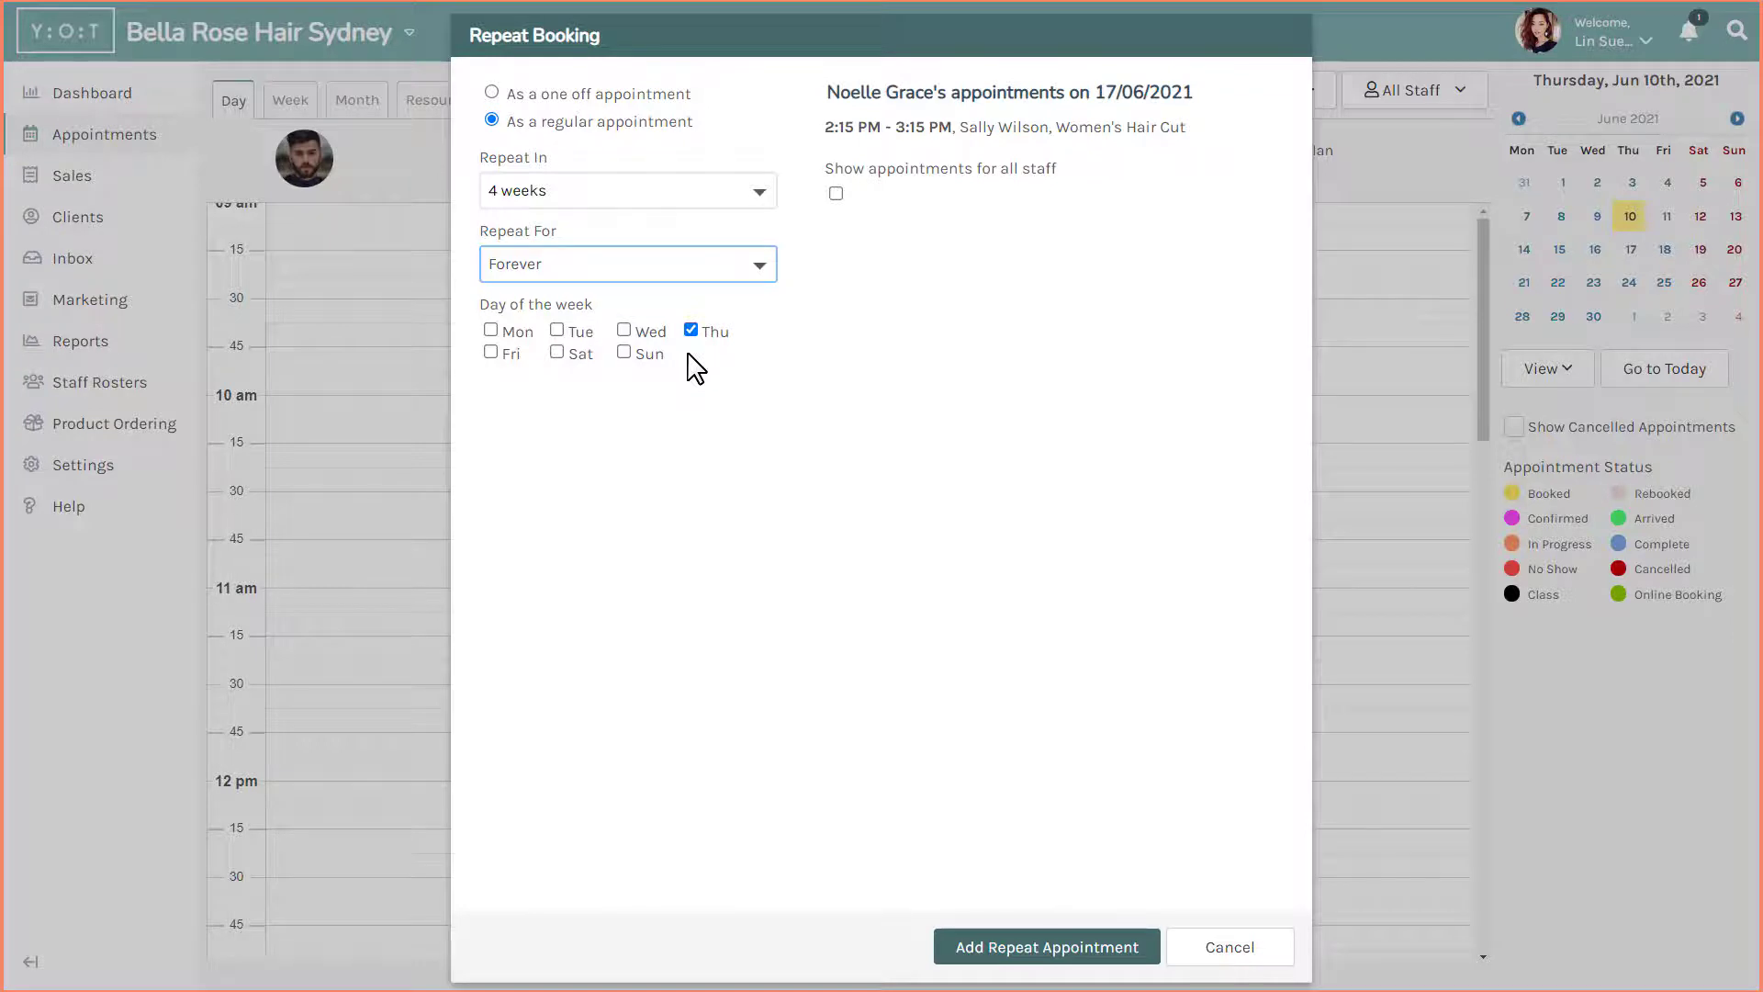
mouse_move(1155, 962)
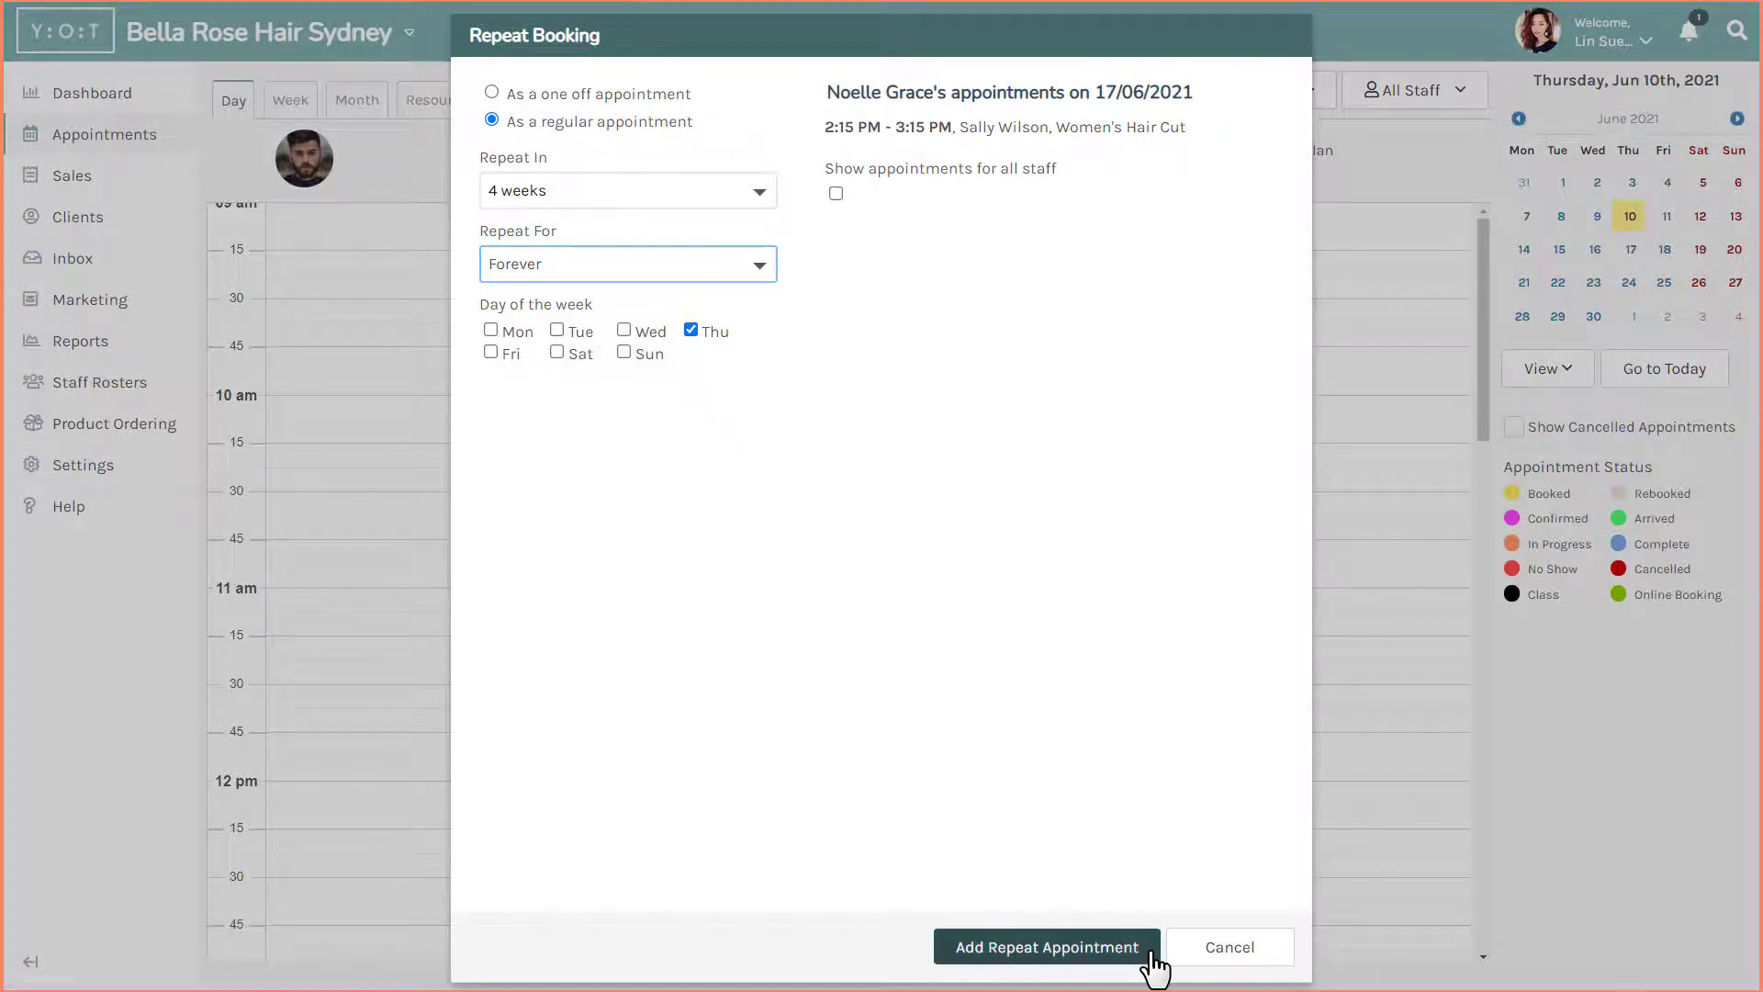
left_click(1045, 948)
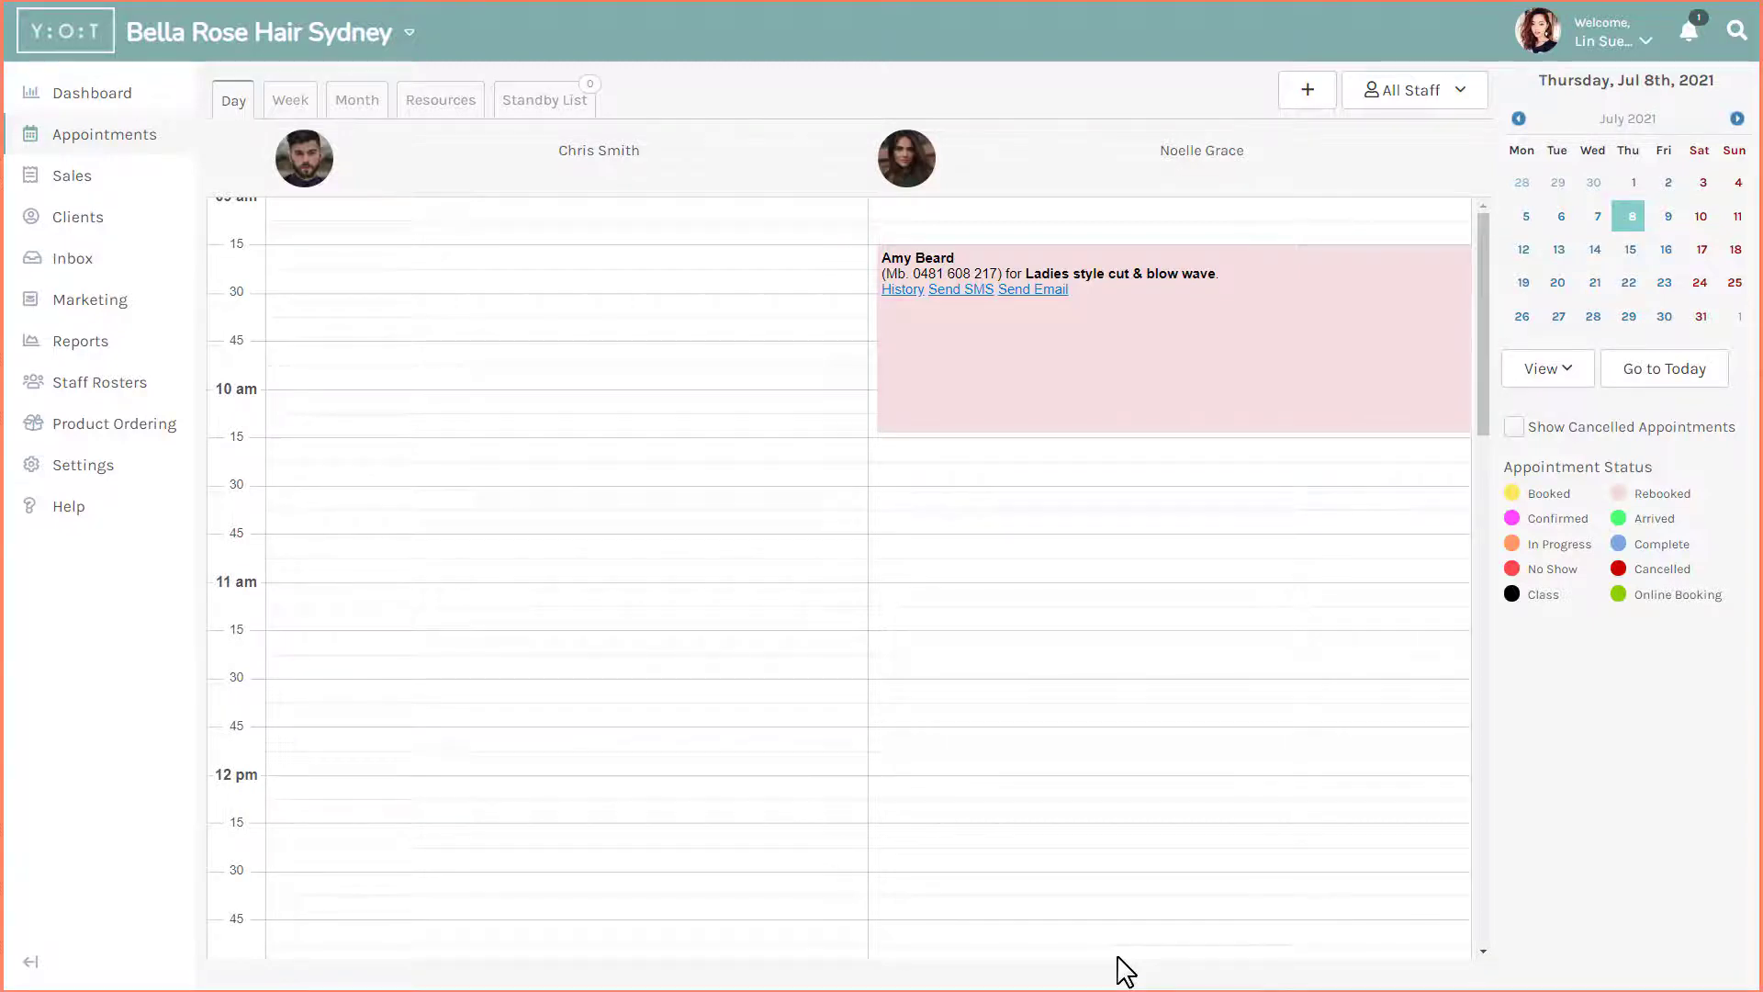
left_click(1734, 26)
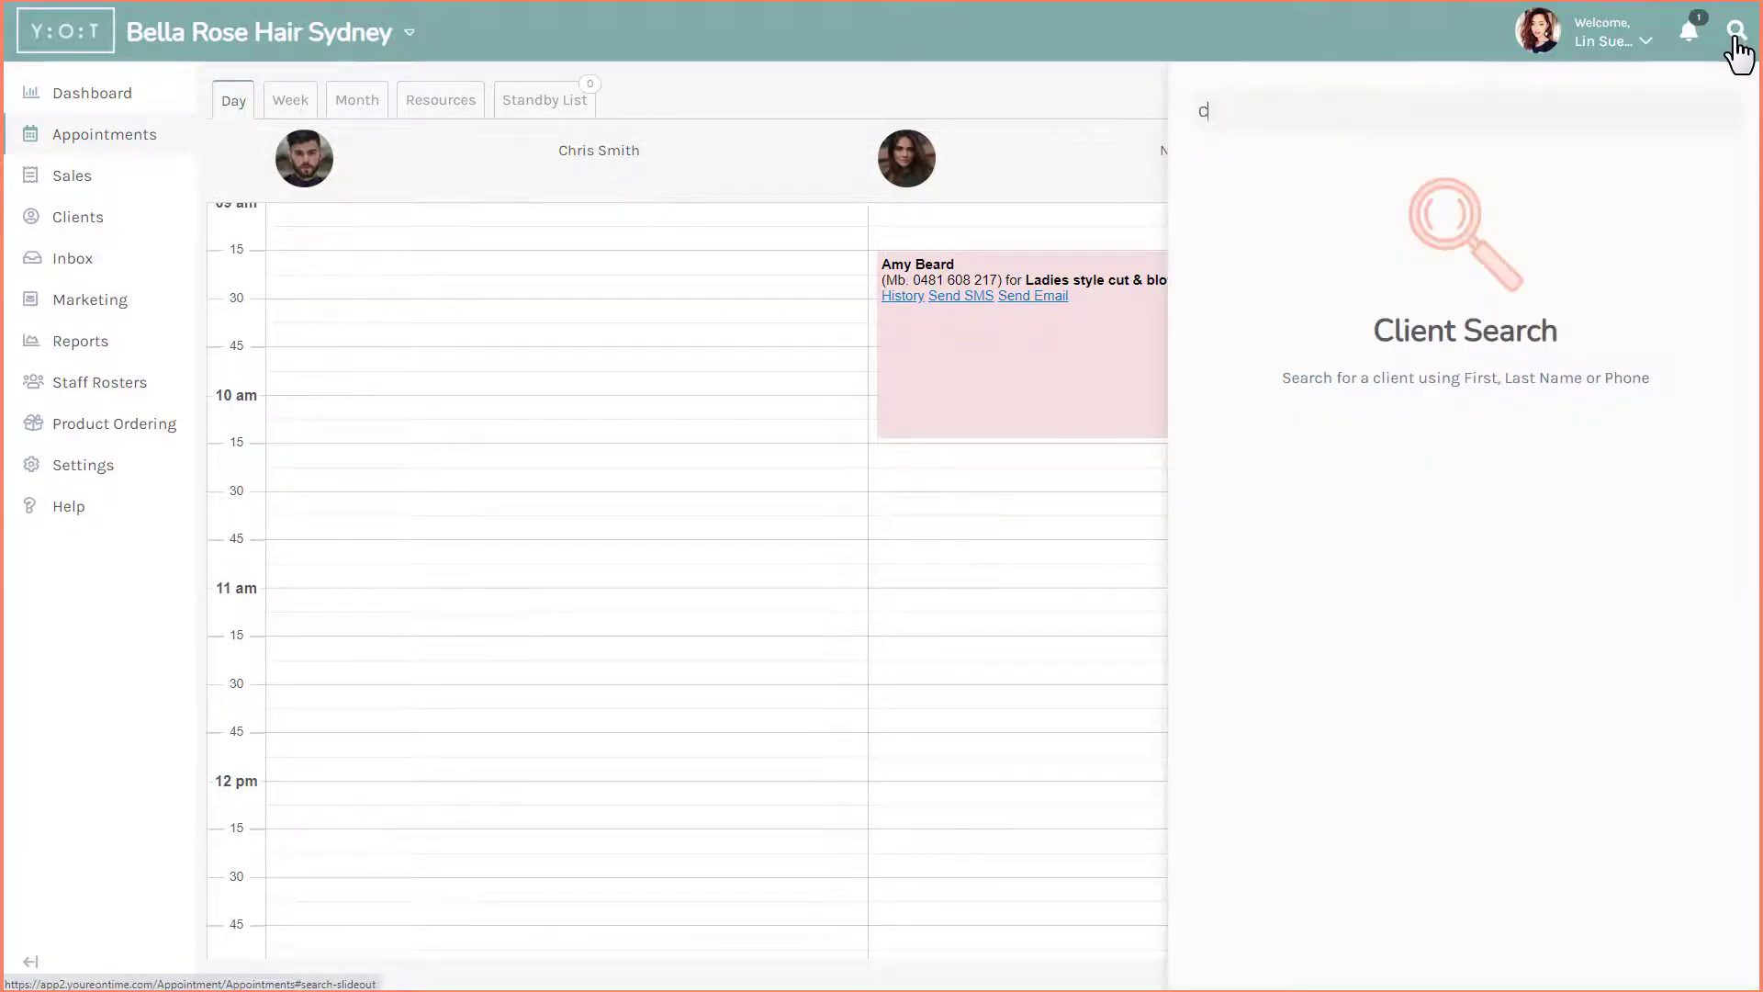
type("Carly")
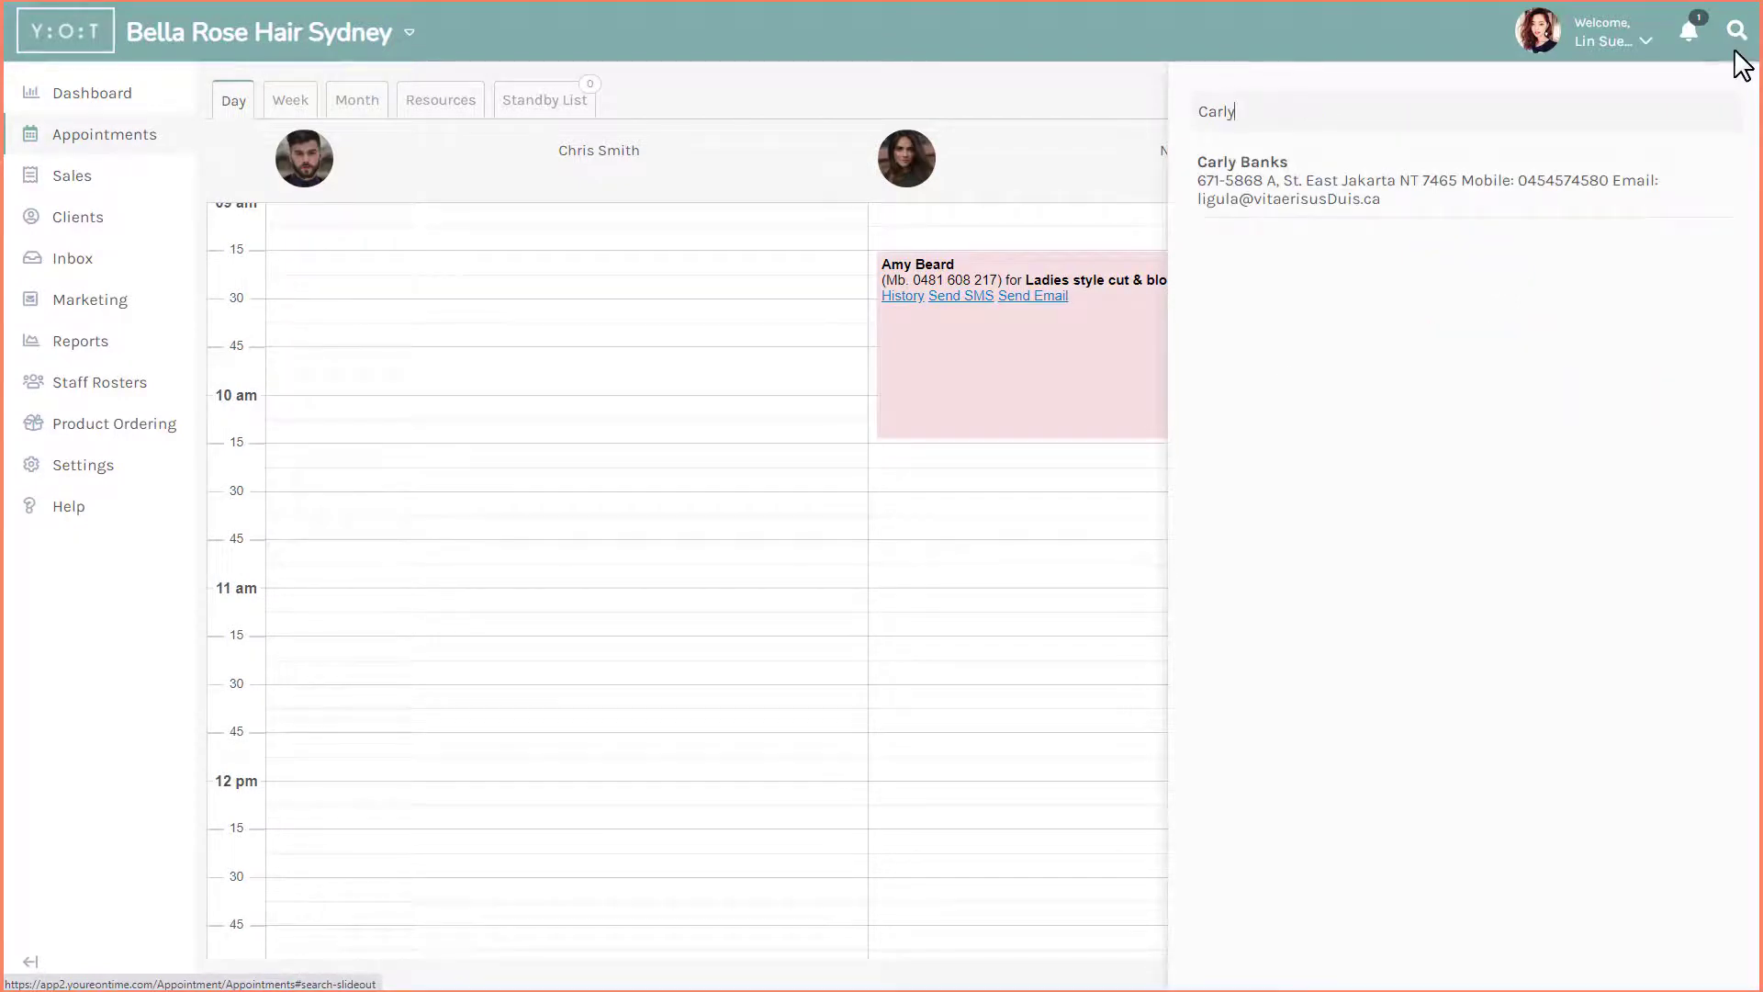
left_click(1242, 162)
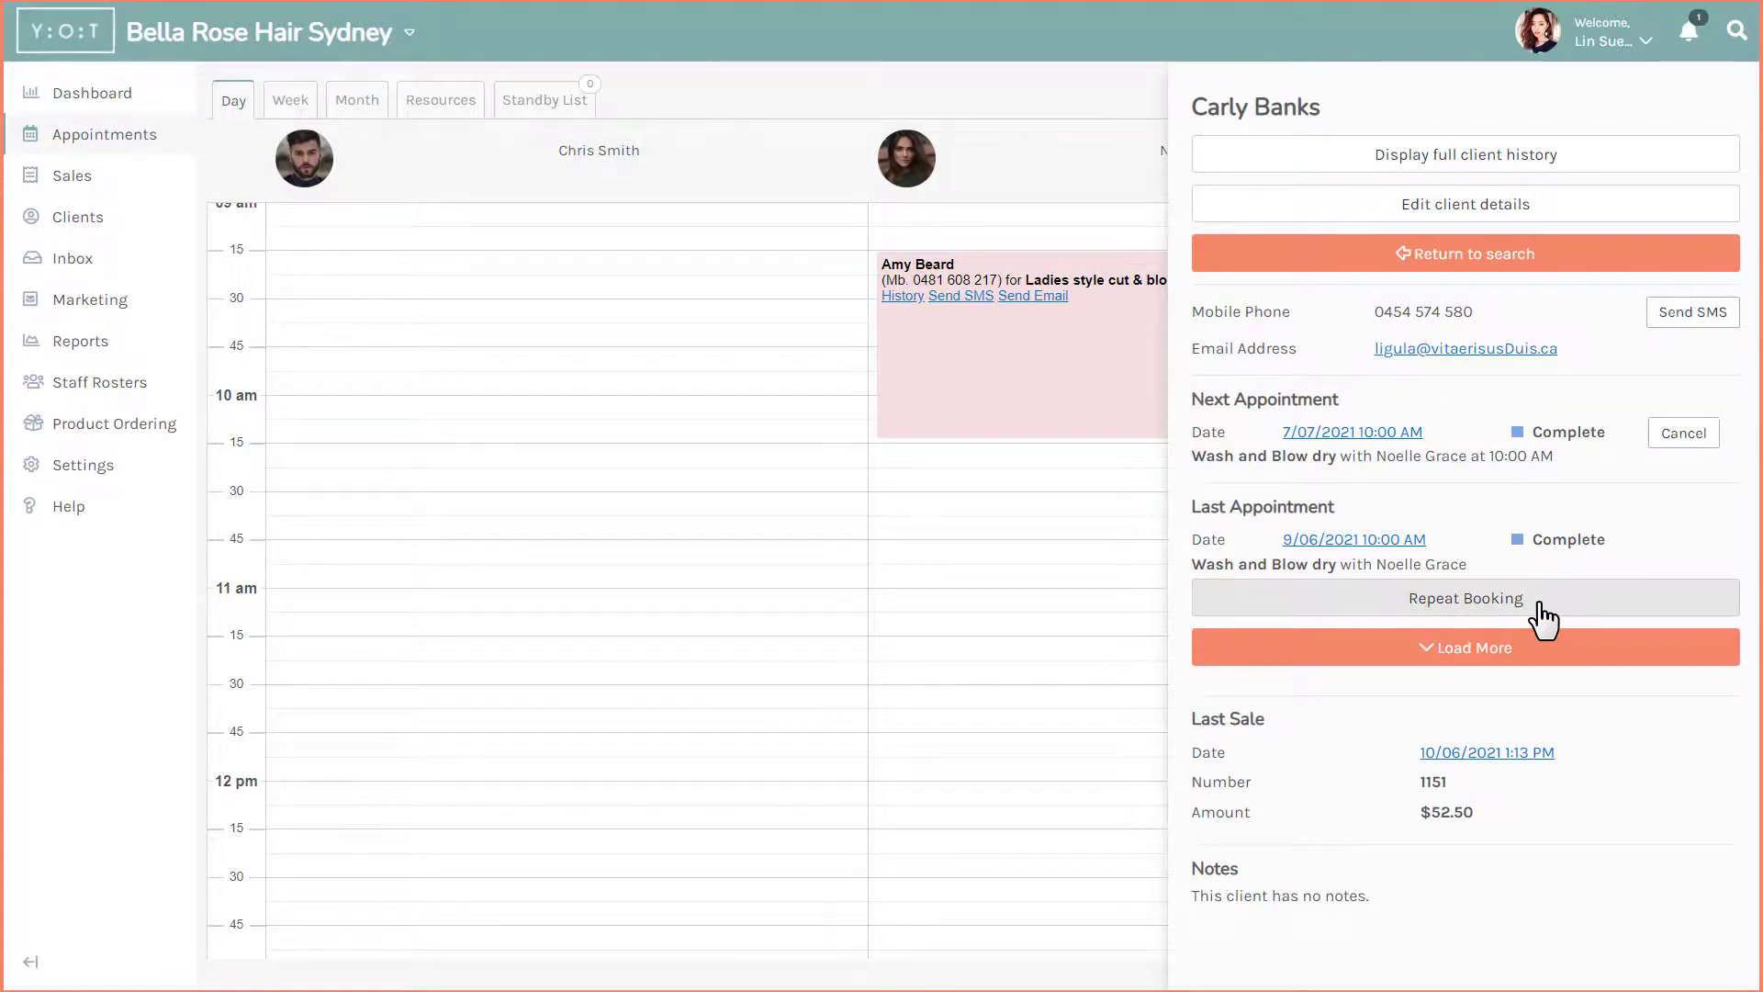
left_click(1466, 599)
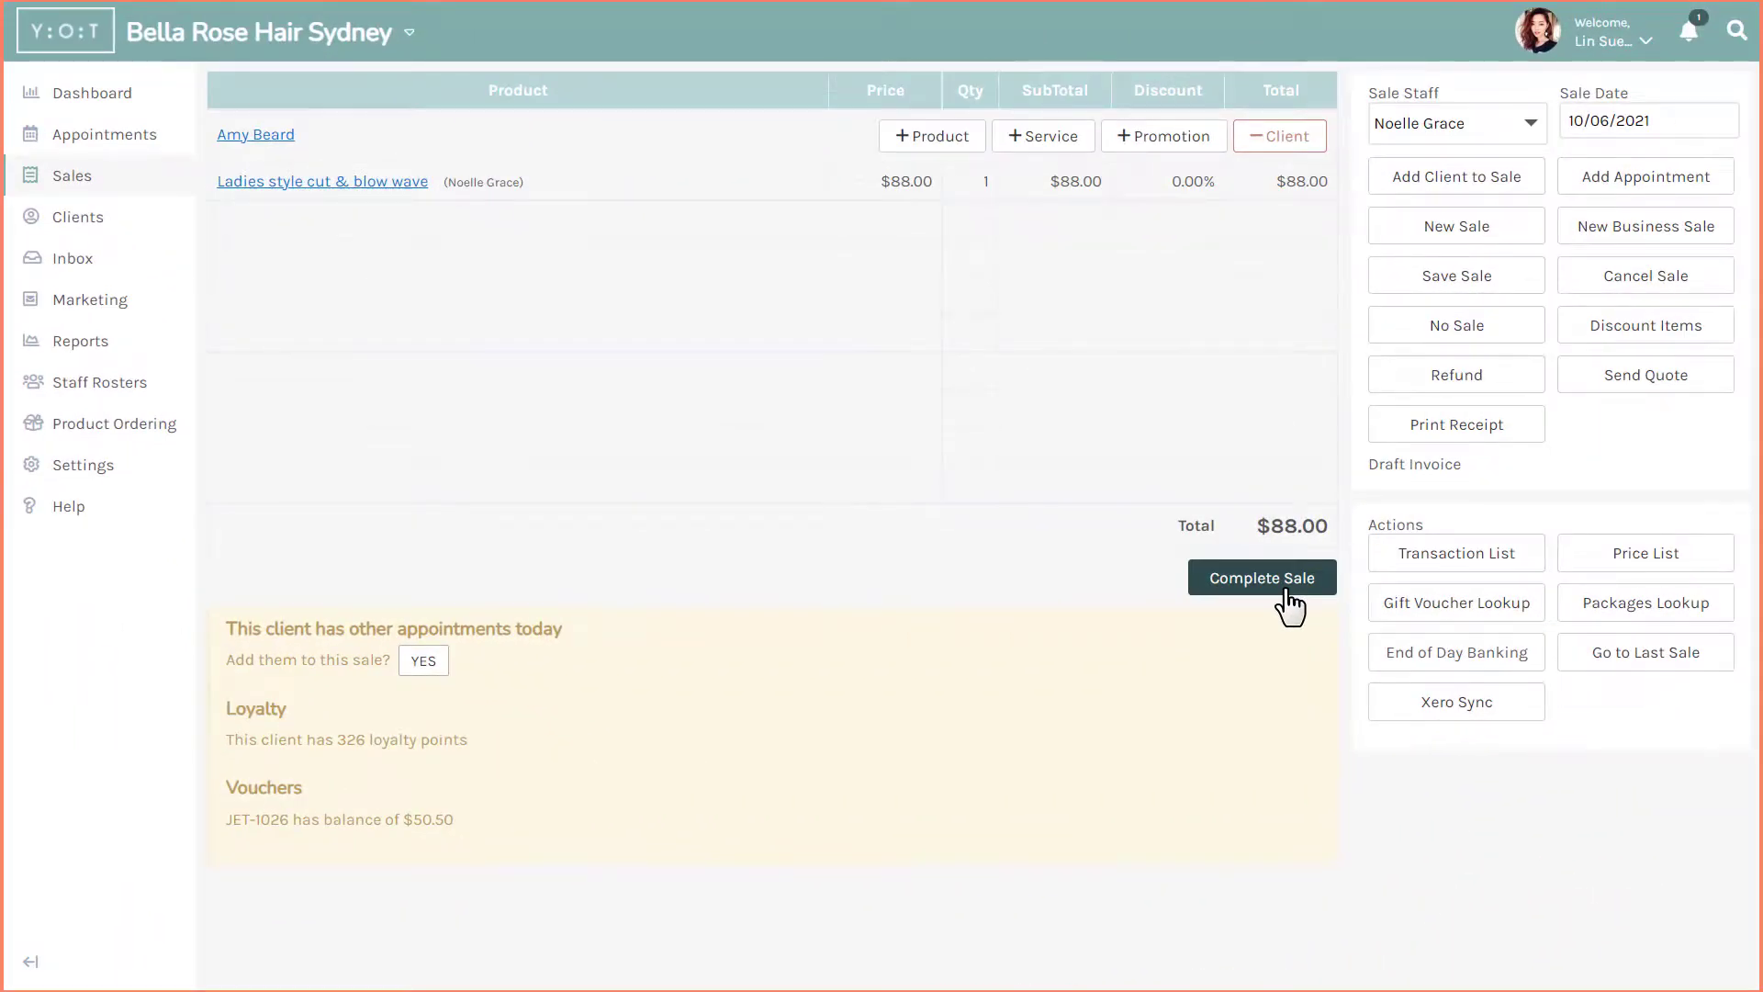
Step: Complete the $88.00 sale payment with Repeat Booking ticked to reach the rebooking form
left_click(1263, 577)
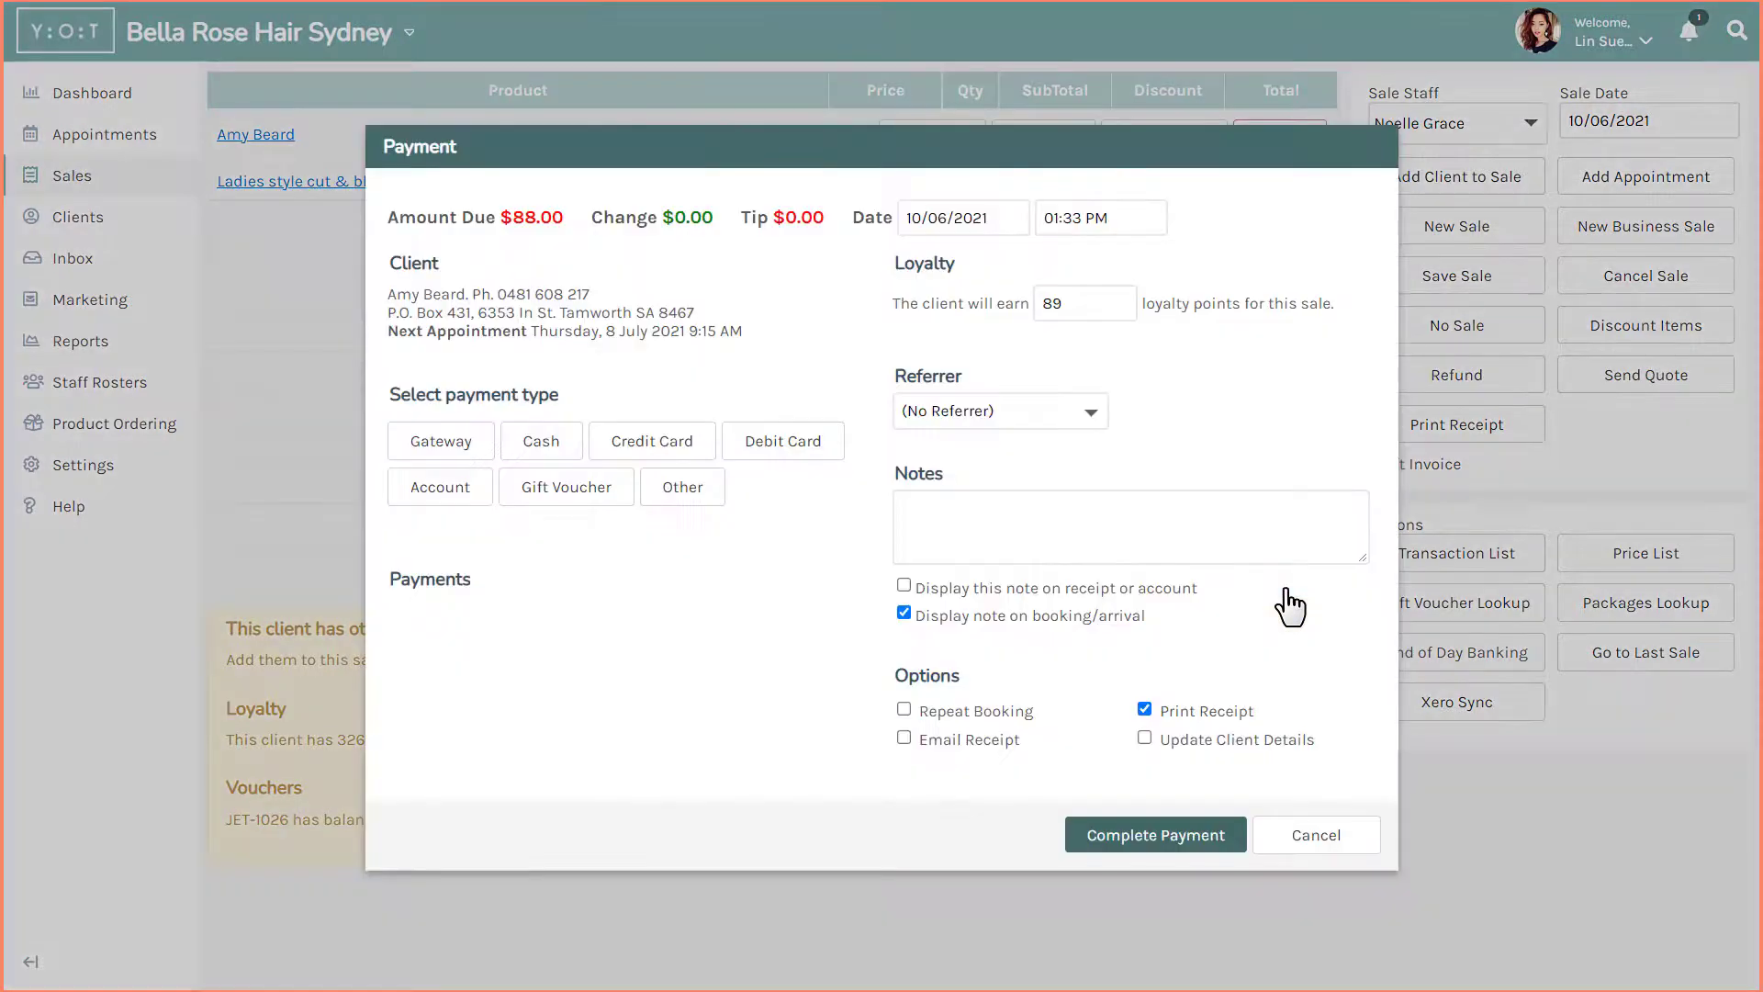
mouse_move(1286, 602)
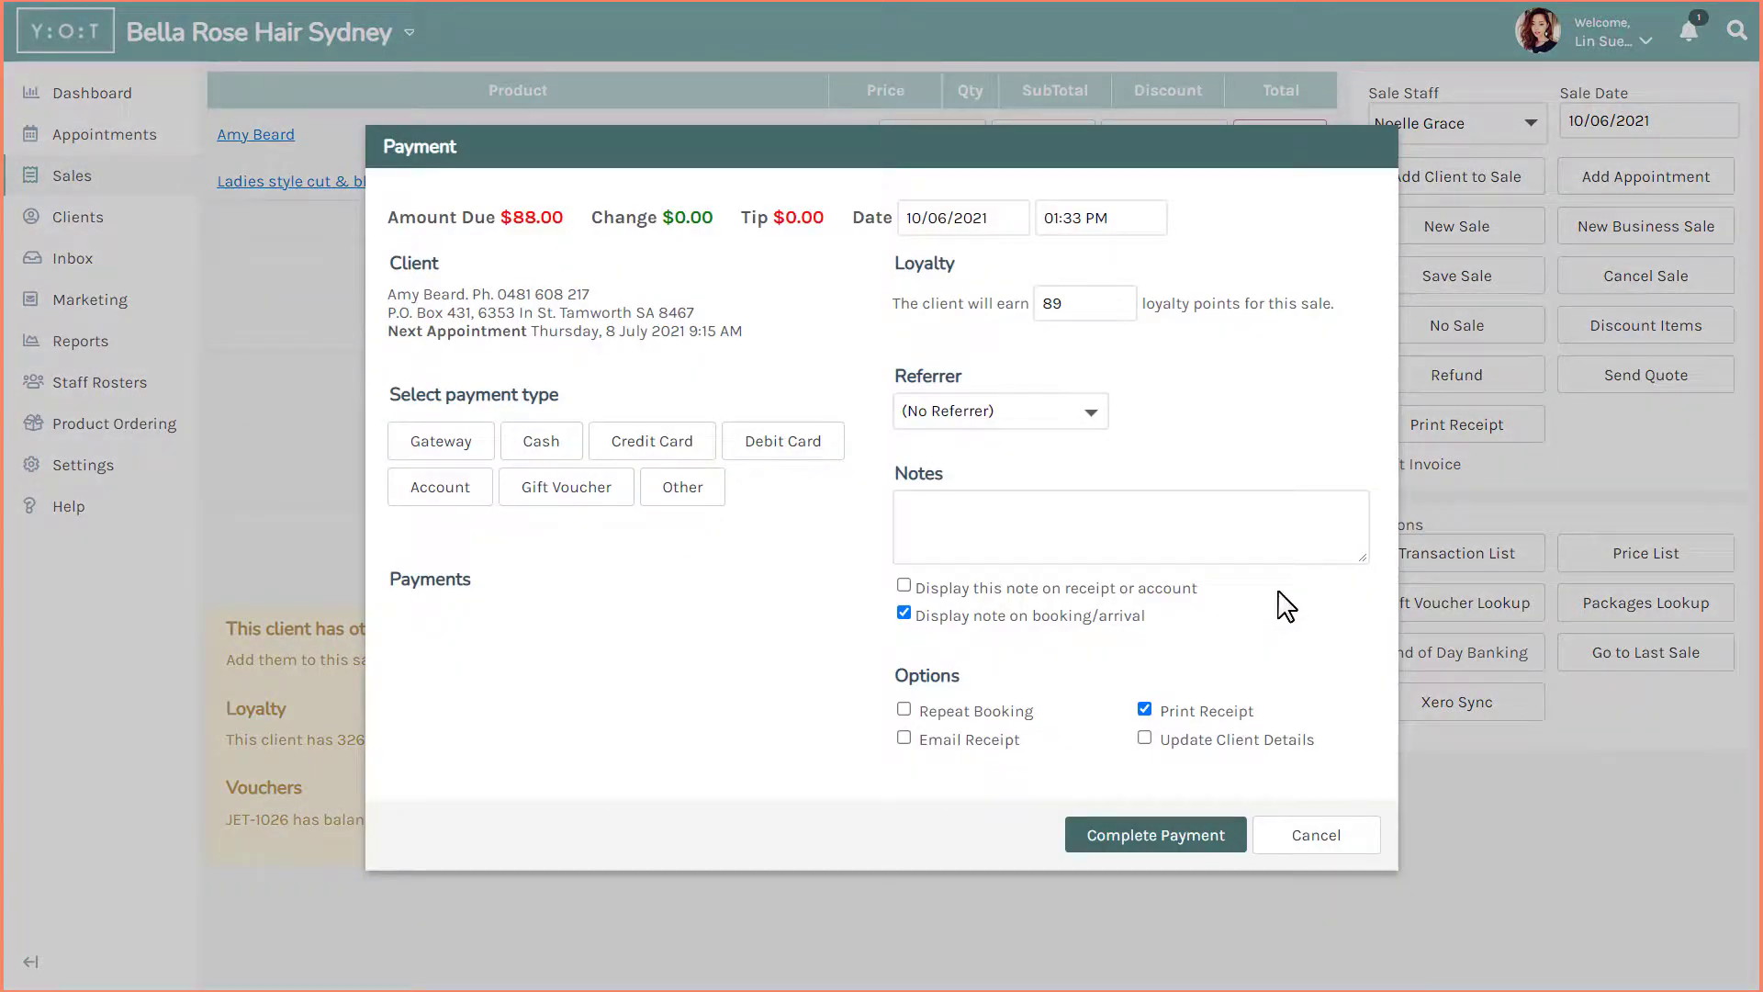
left_click(904, 709)
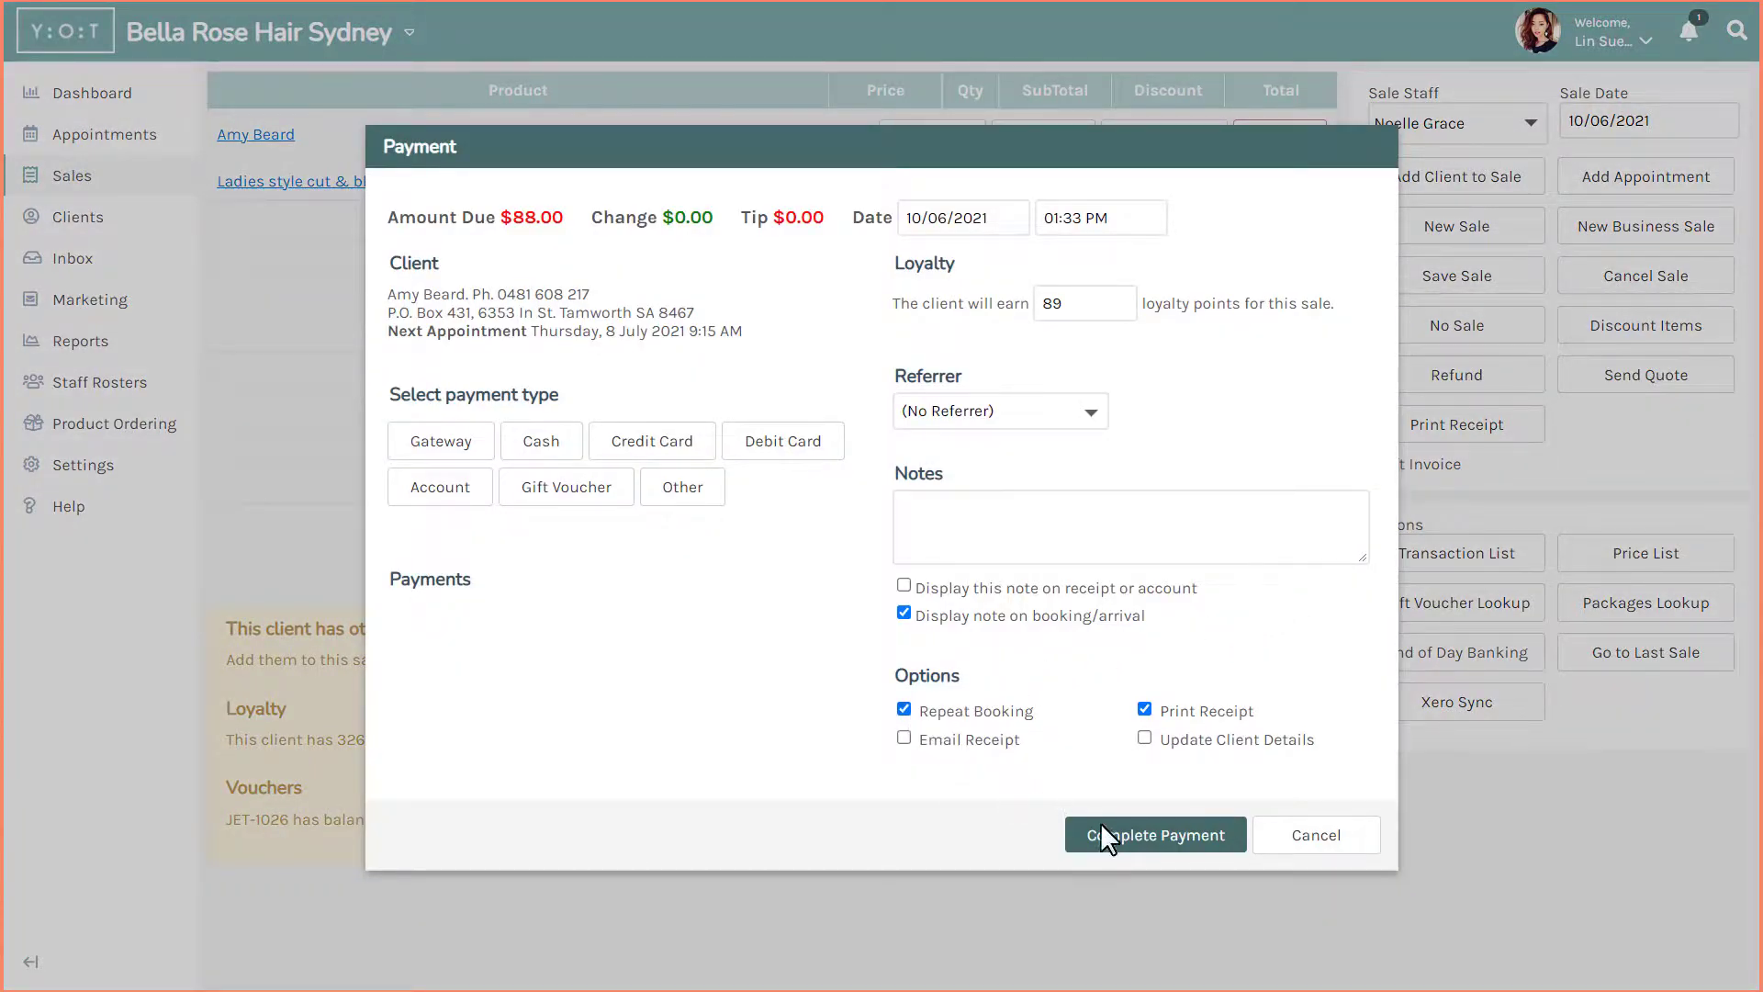
left_click(1156, 833)
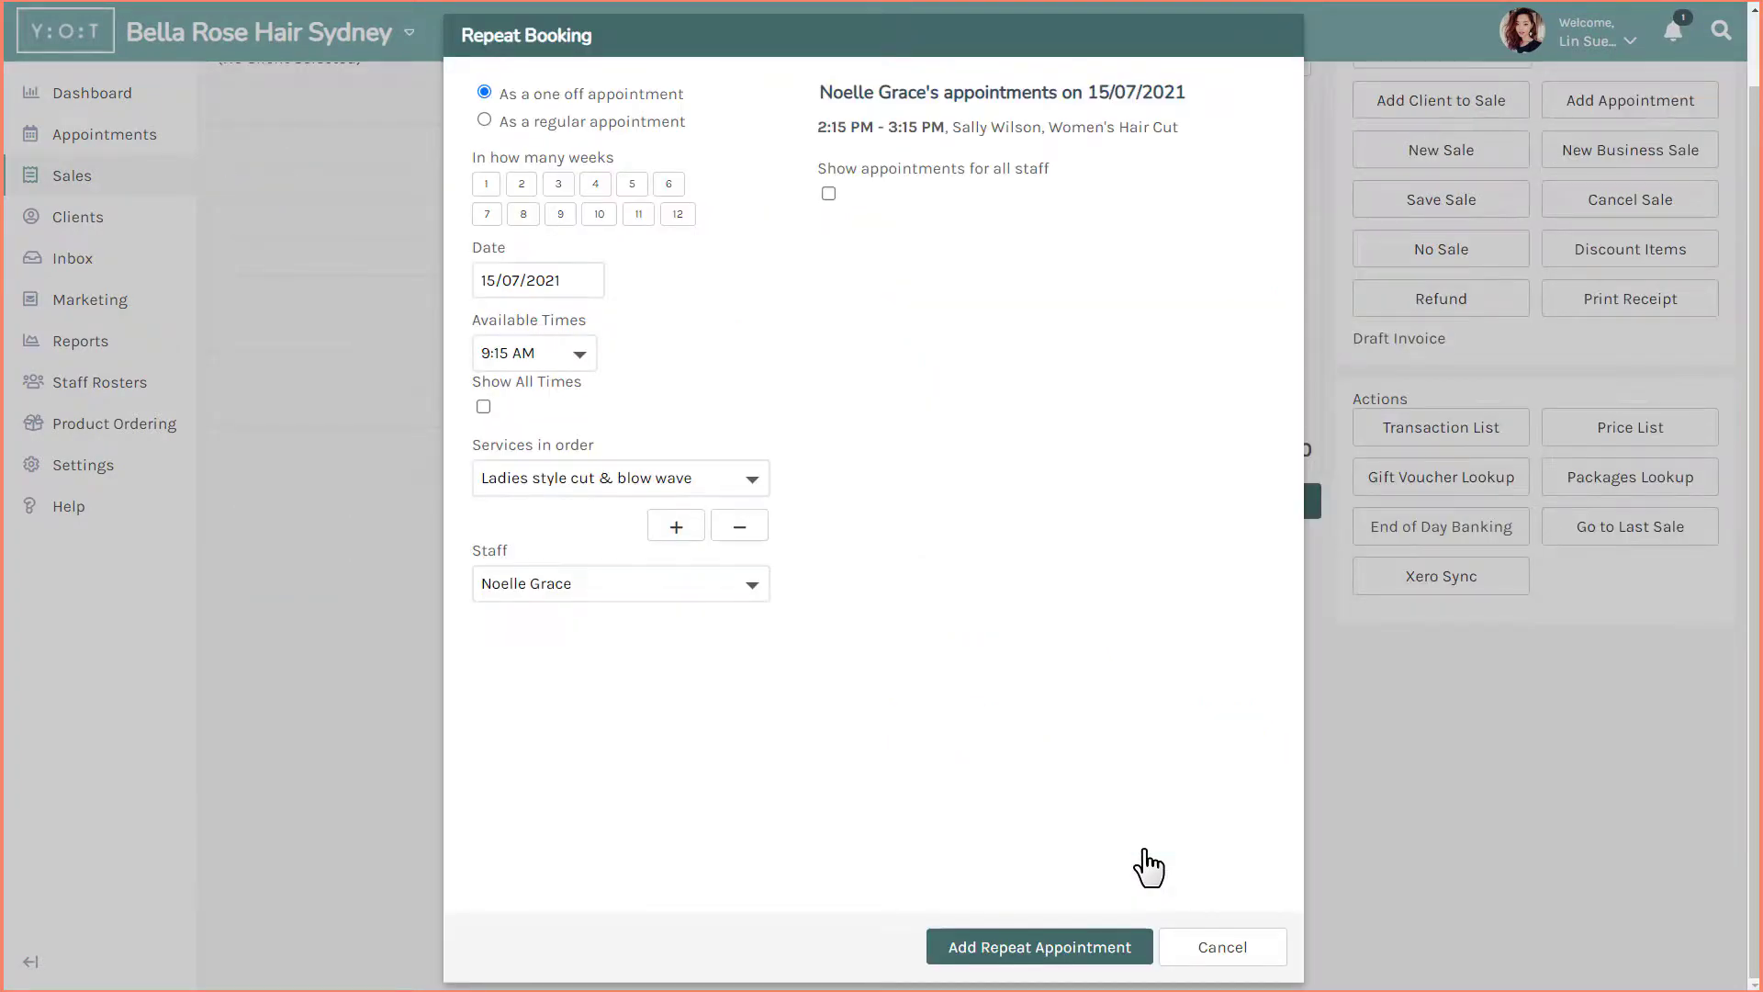